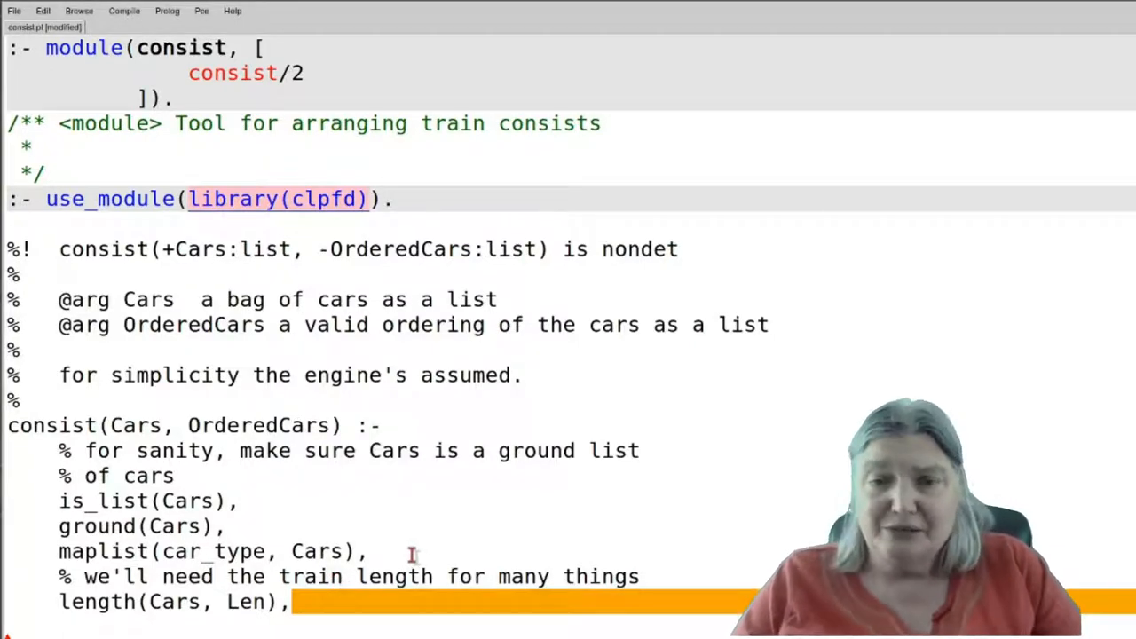
scroll(down, 3)
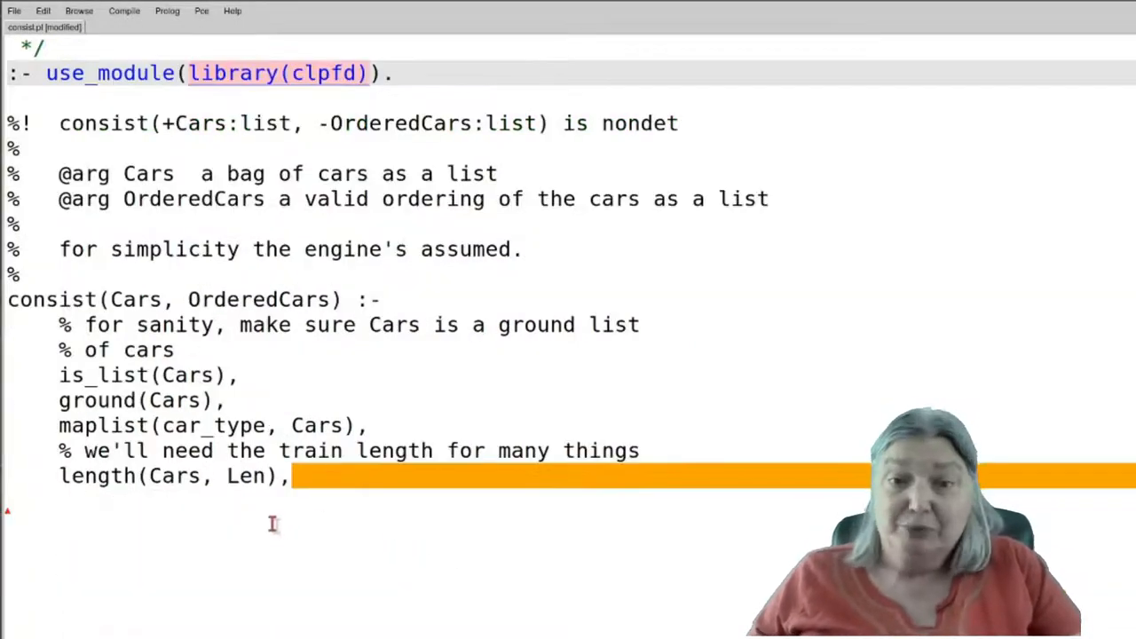
mouse_move(333, 468)
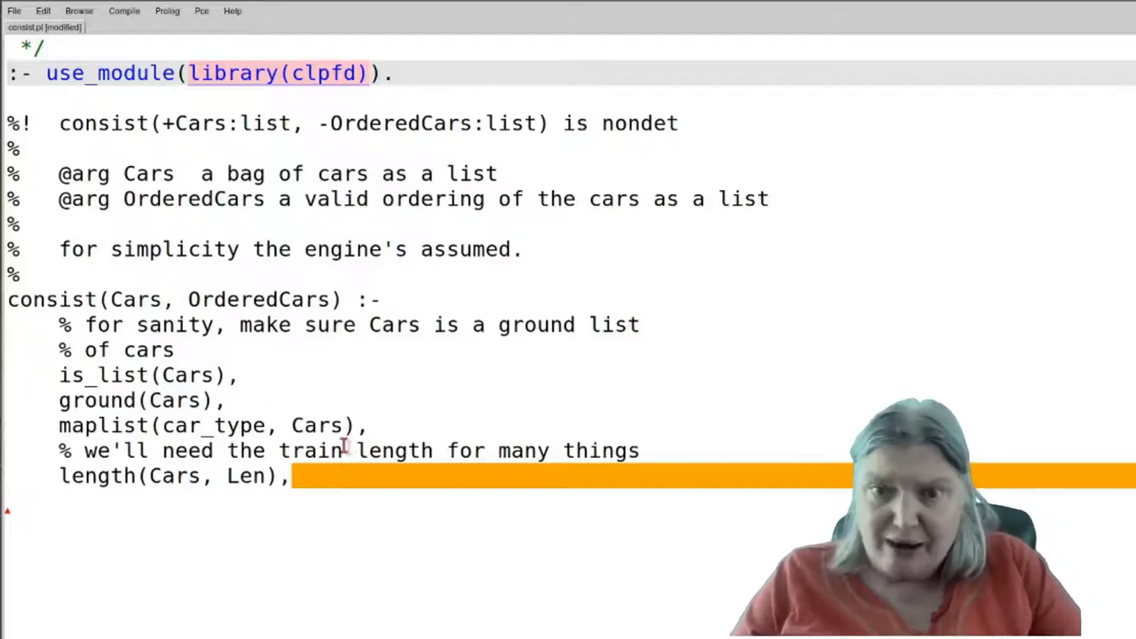
scroll(down, 3)
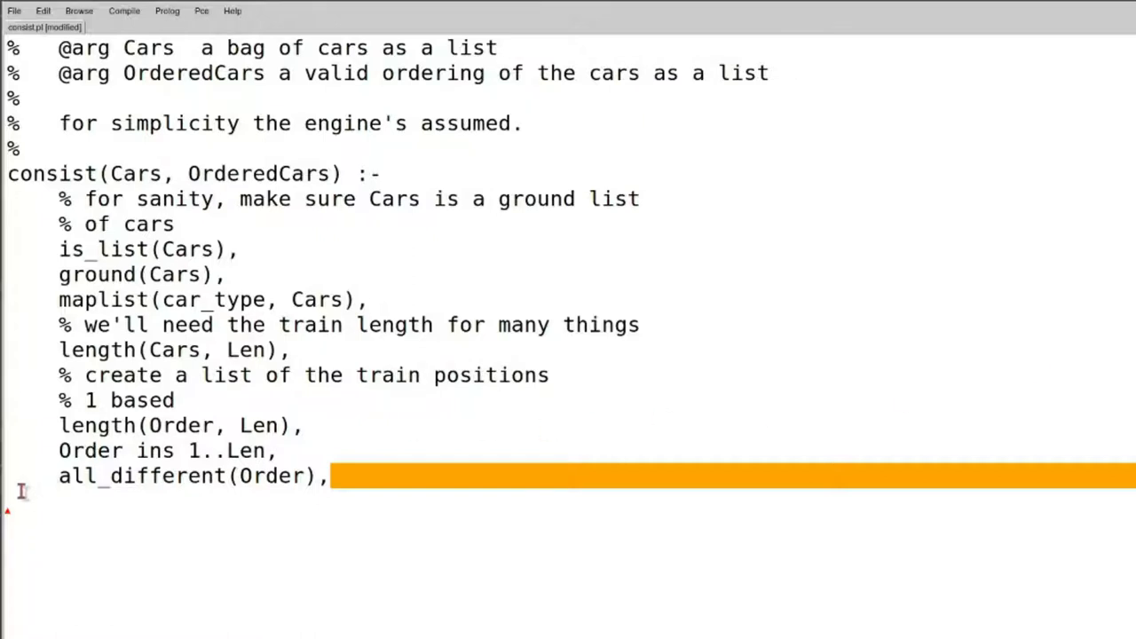
text(% add the constraints)
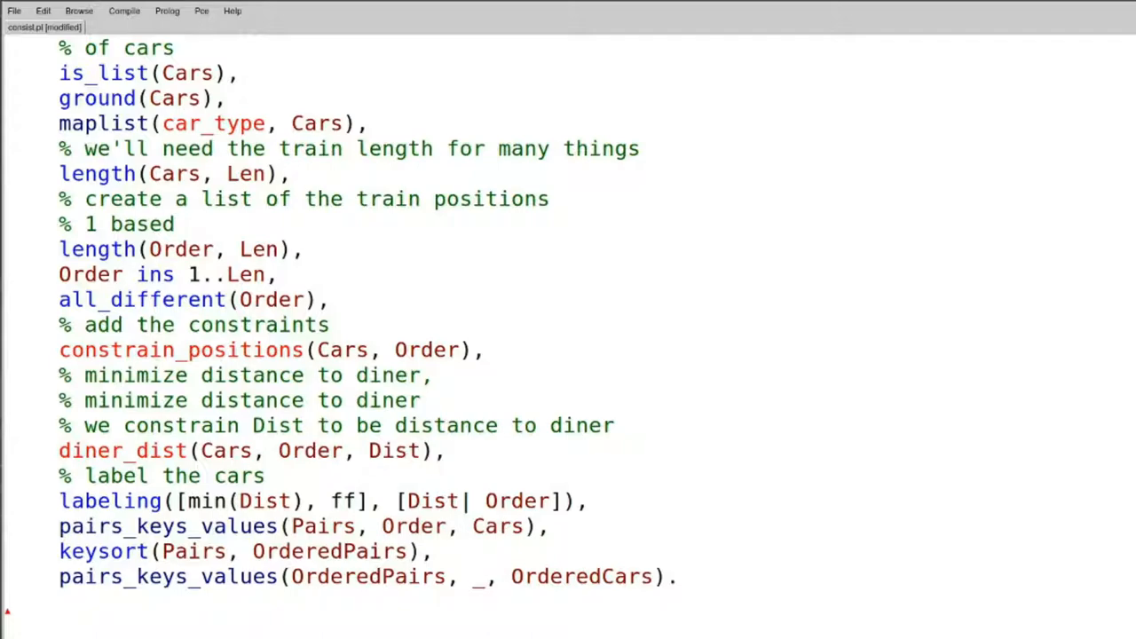
scroll(down, 3)
text(a_car(Len, _MinWalk, Len, observation, Len).)
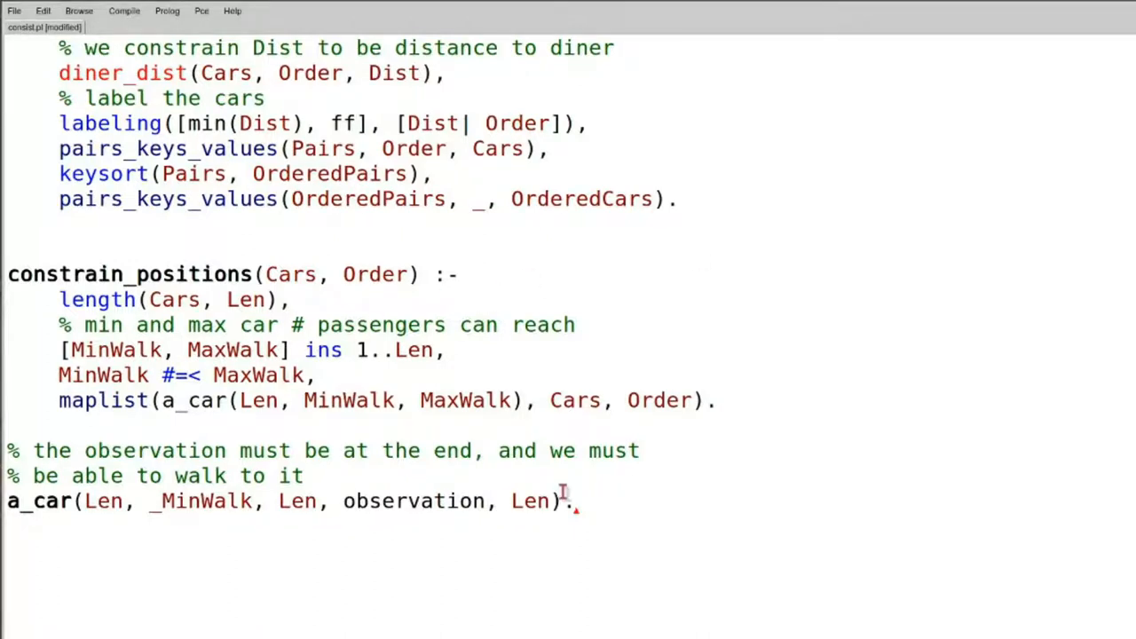
scroll(down, 3)
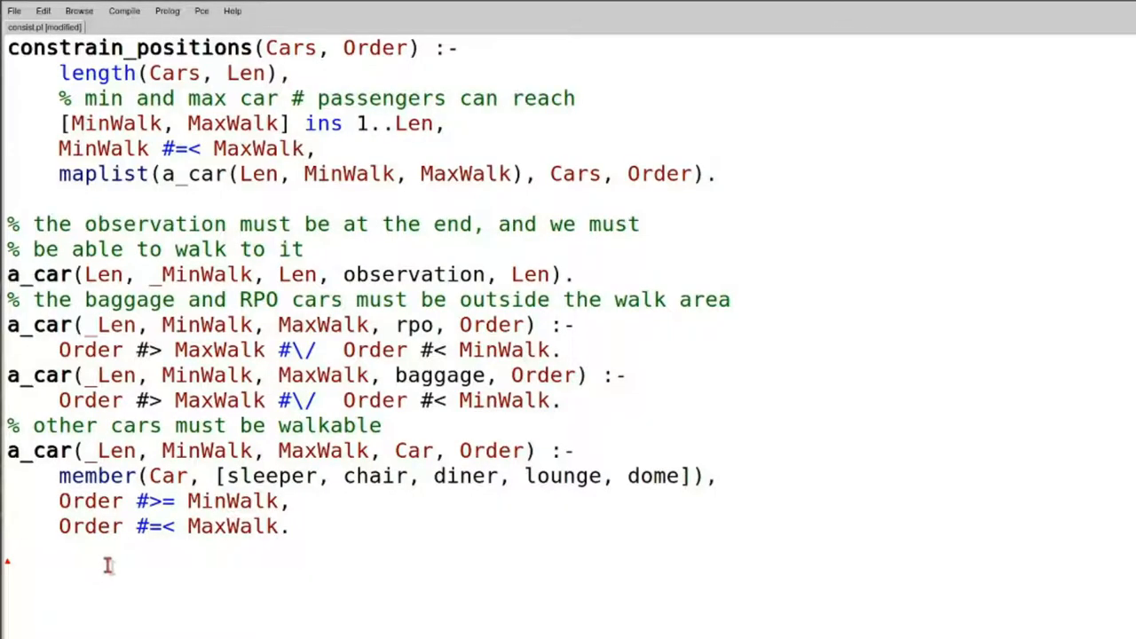
text(car_type(X) :-)
text(member(X, [rpo, baggage, sleeper, chair, diner, lounge, dome, observation]).)
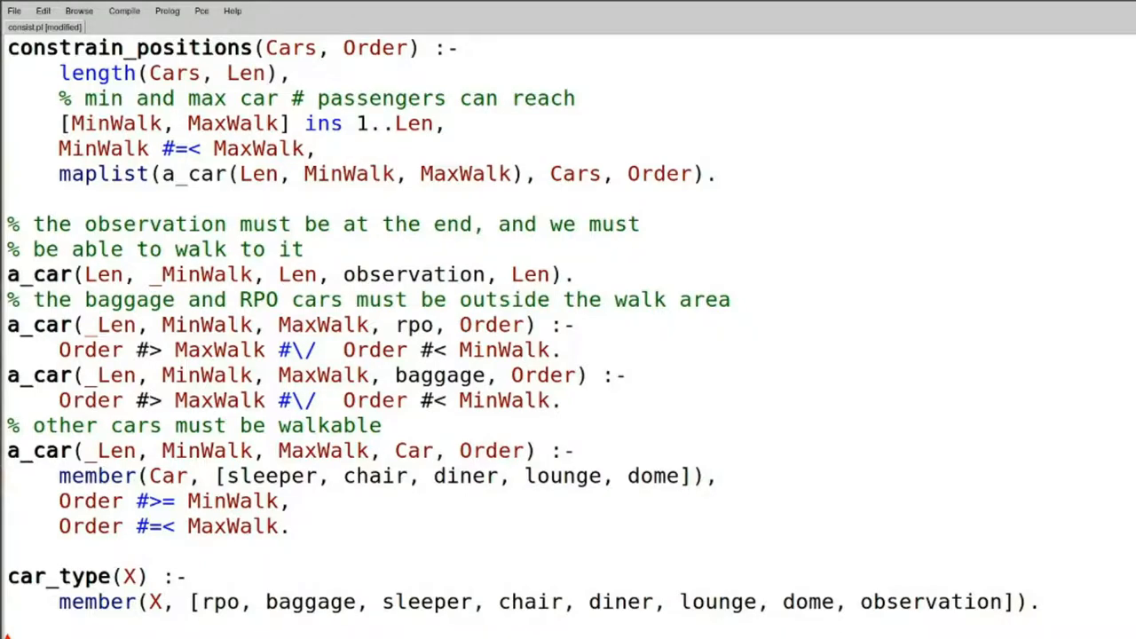
scroll(down, 3)
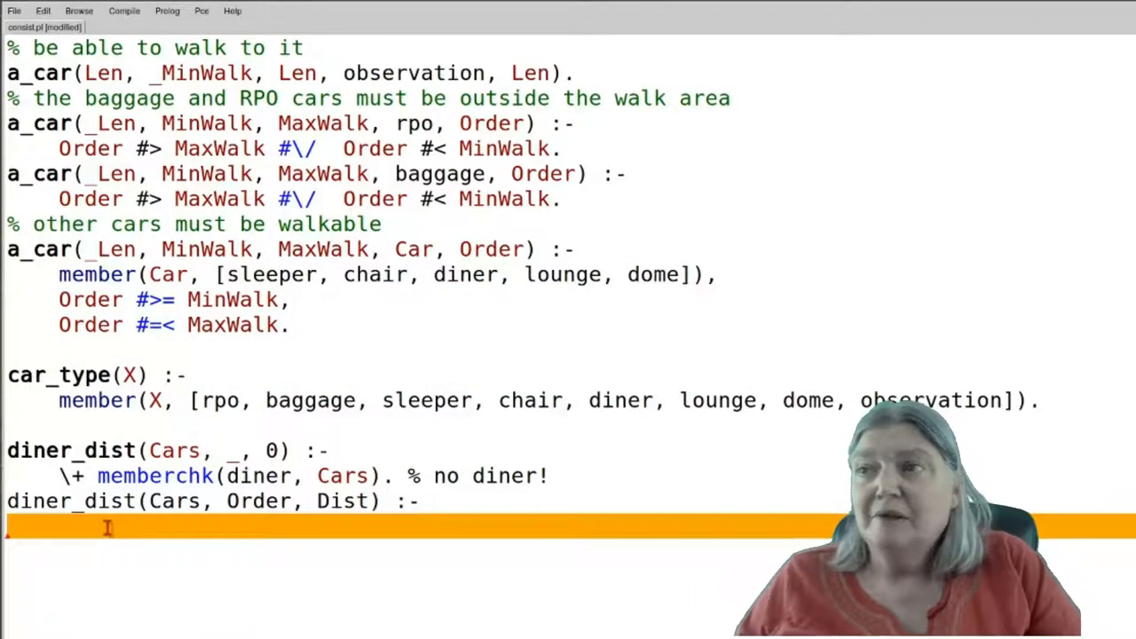
text(nth1(DinerIndex, Cars, diner), % diner location in Cars)
text(nth1(DinerIndex, Order, DinerLoc), % unbound diner location)
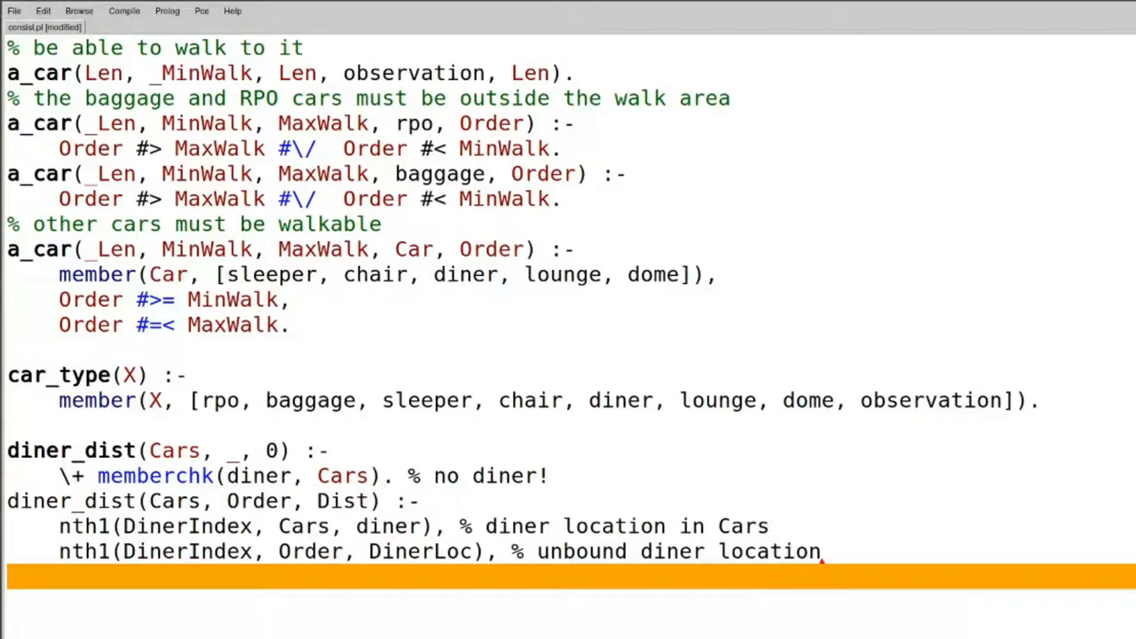
text(diner_dist(Cars, Order, DinerLoc, 0, Dist).)
click(222, 627)
text(diner_dist([], _, _, Dist, Dist).)
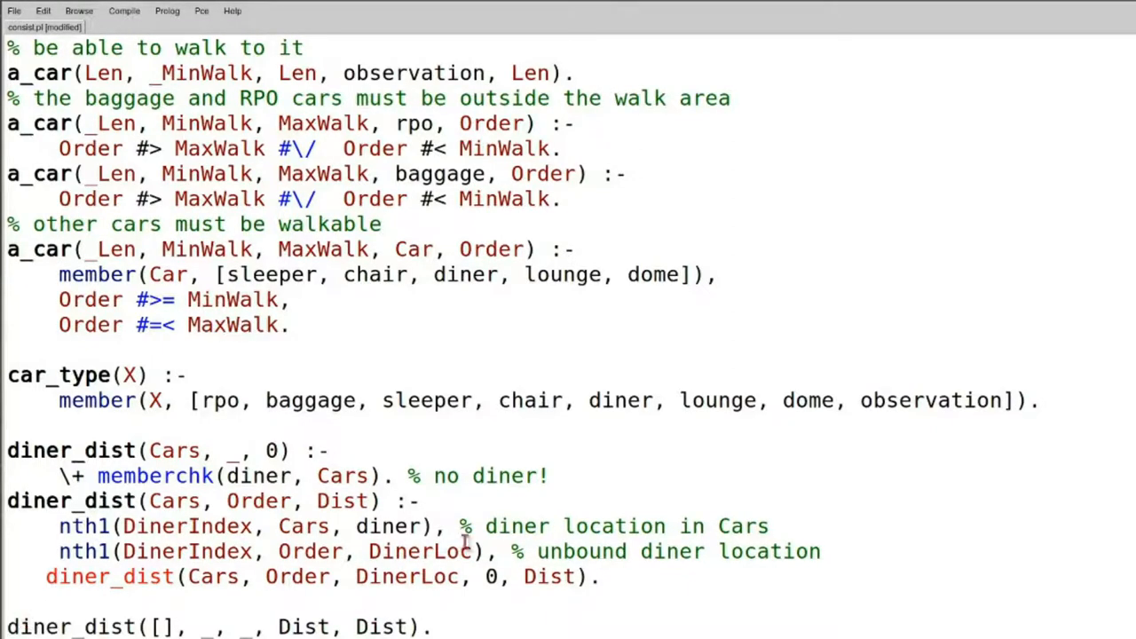
scroll(down, 3)
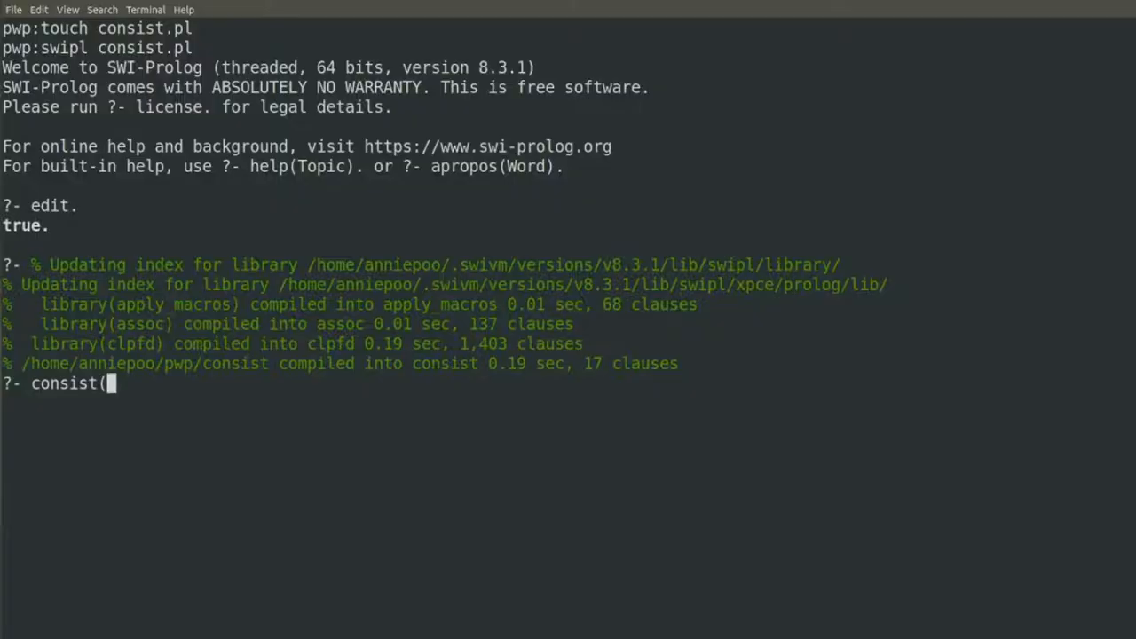
text([baggag)
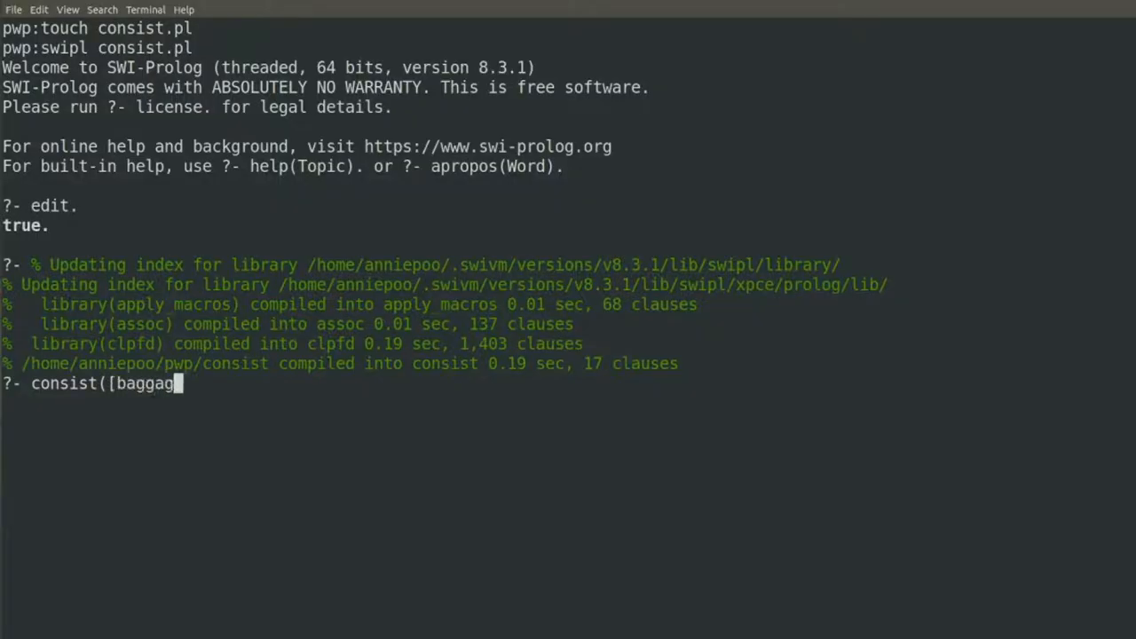
text(e,)
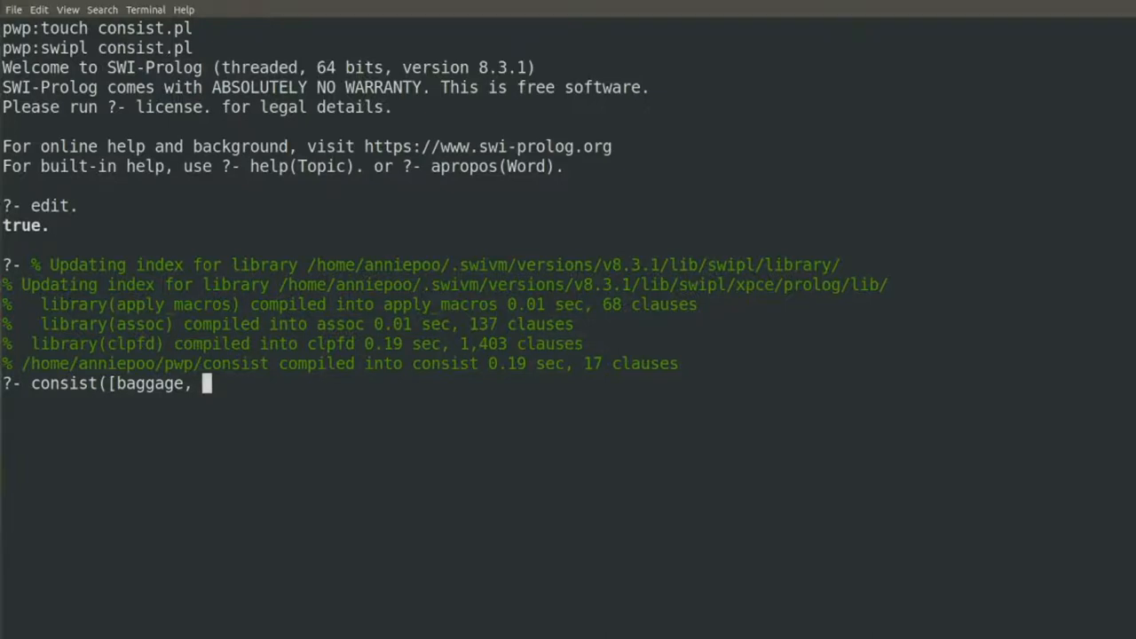
text(observati)
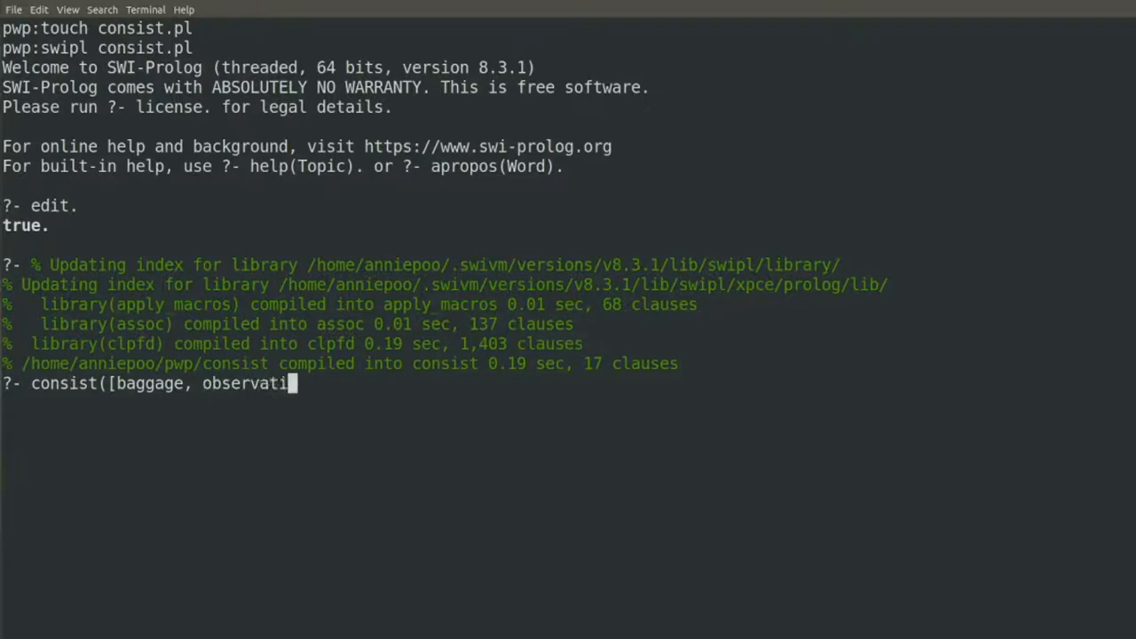
text(on, diner,)
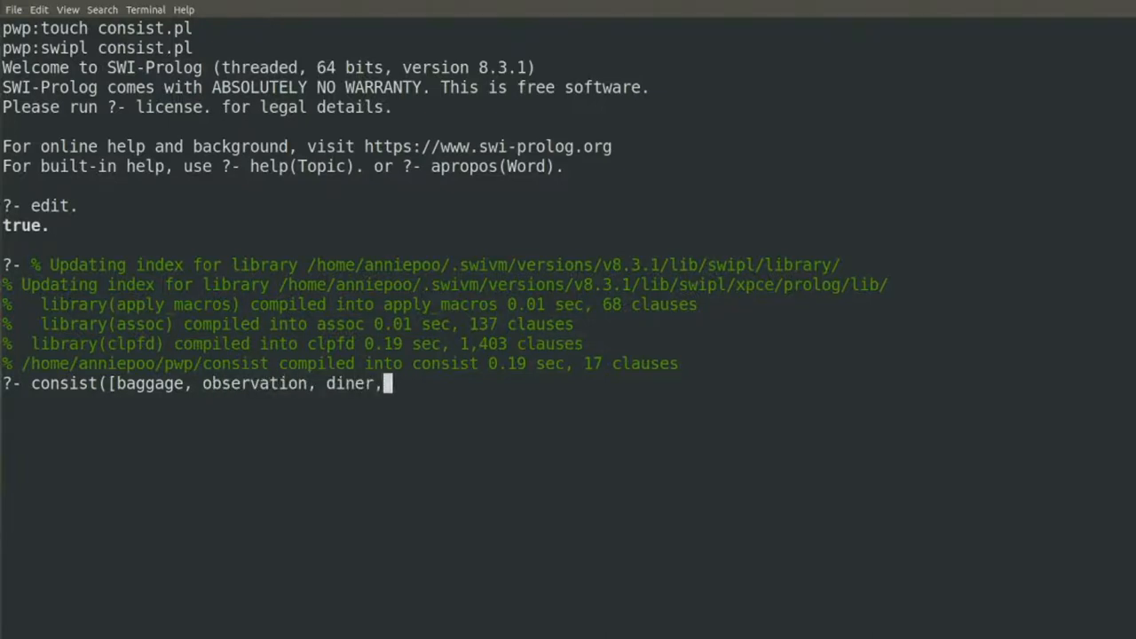
text(sle)
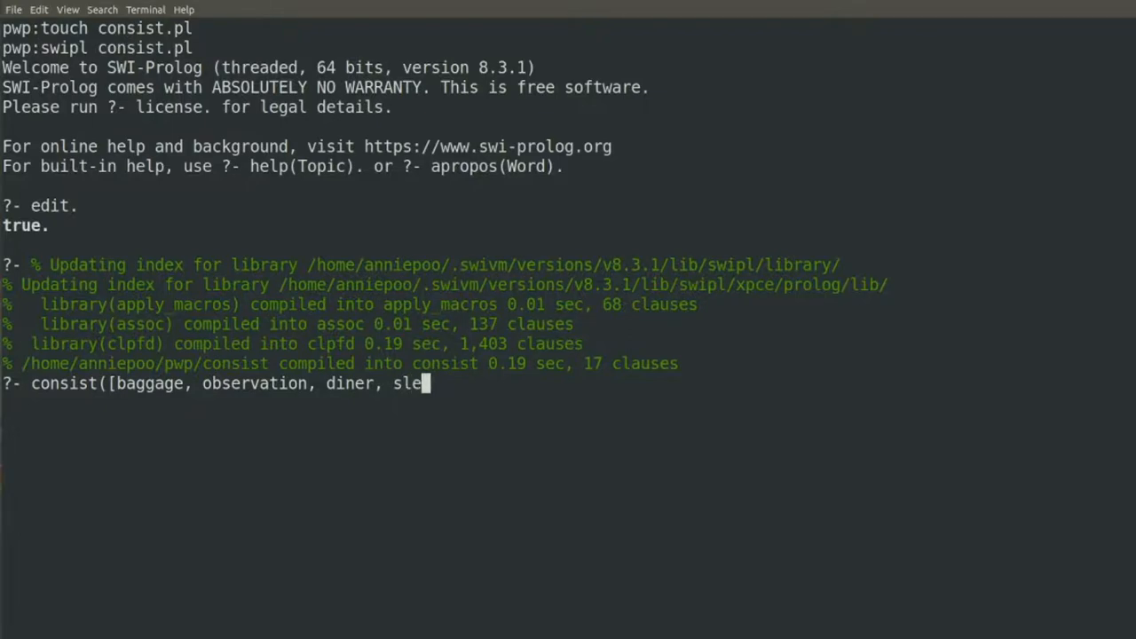
text(eper, sle)
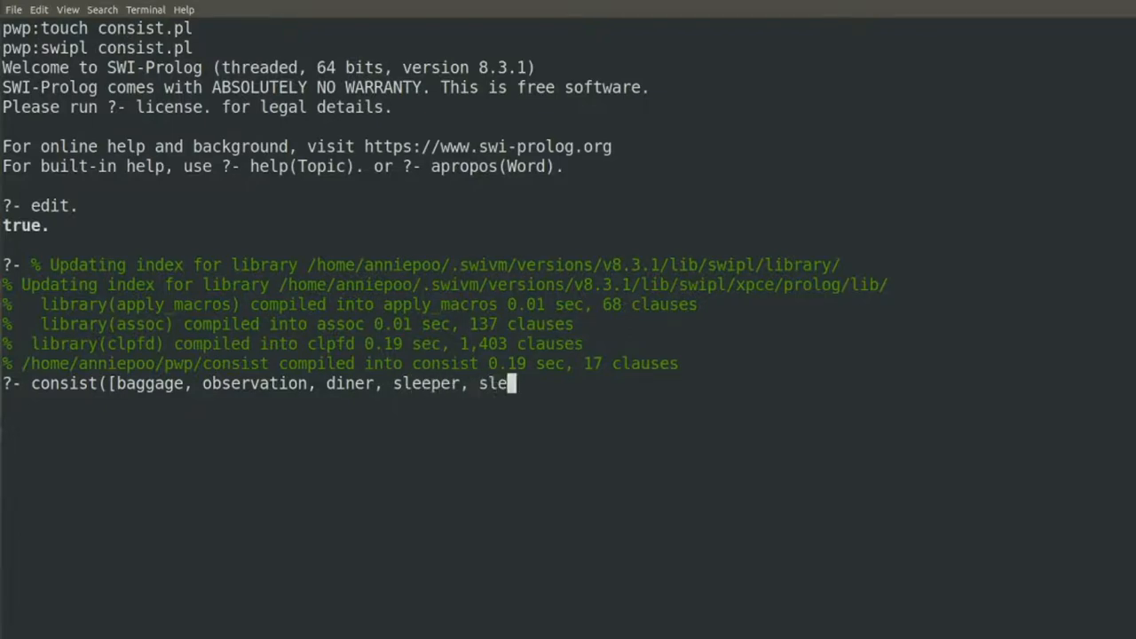
text(eper)
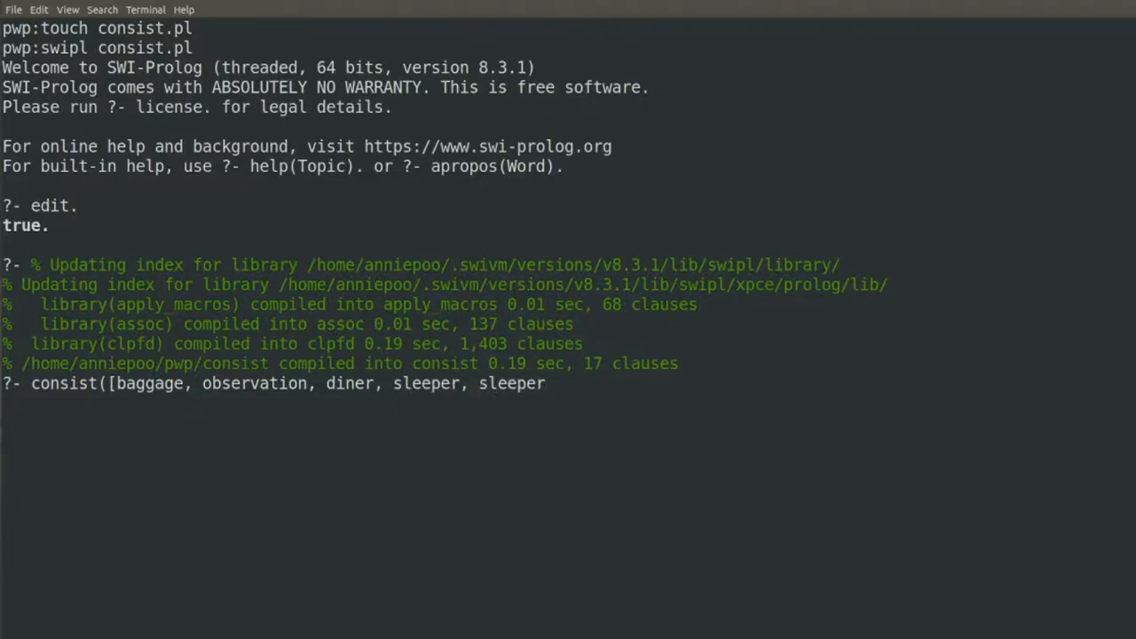
text(], X)
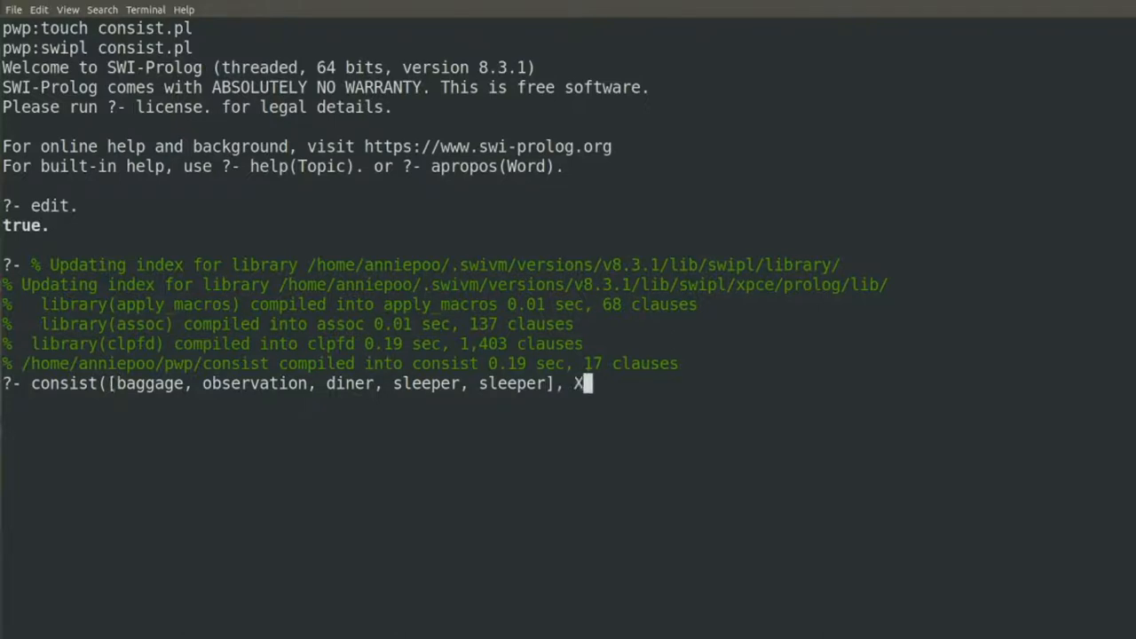
text())
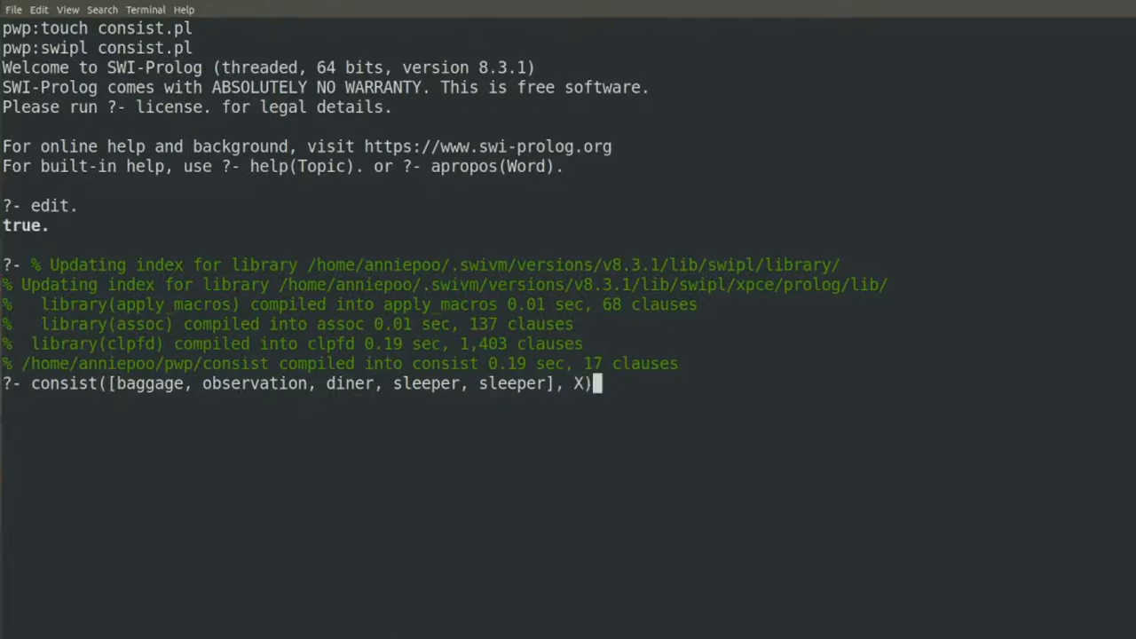
text(.)
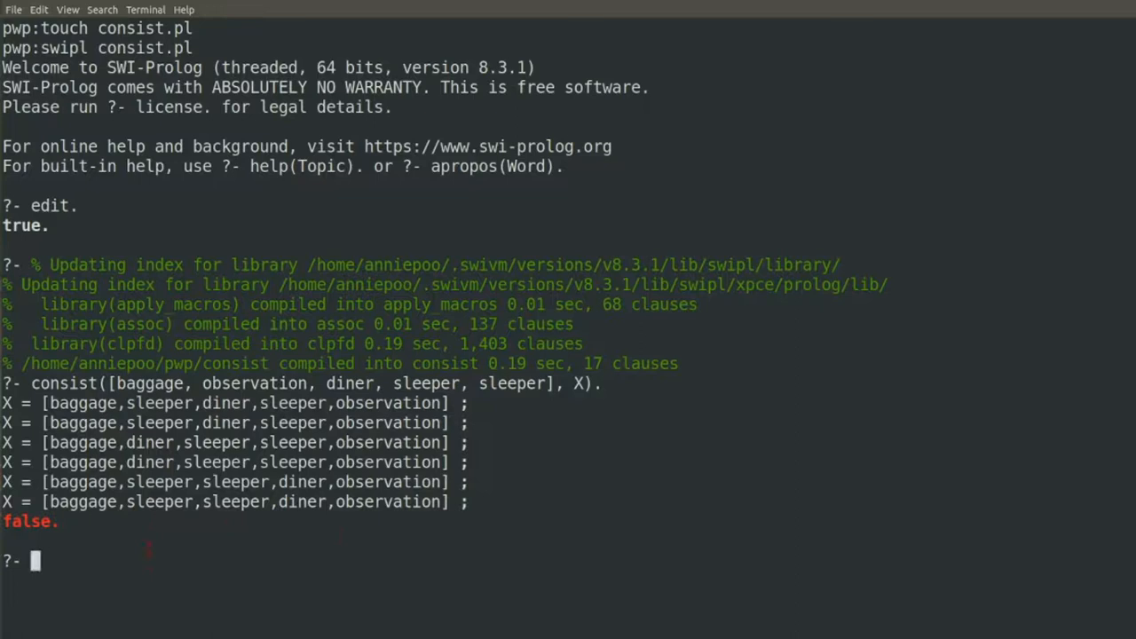
text(consist()
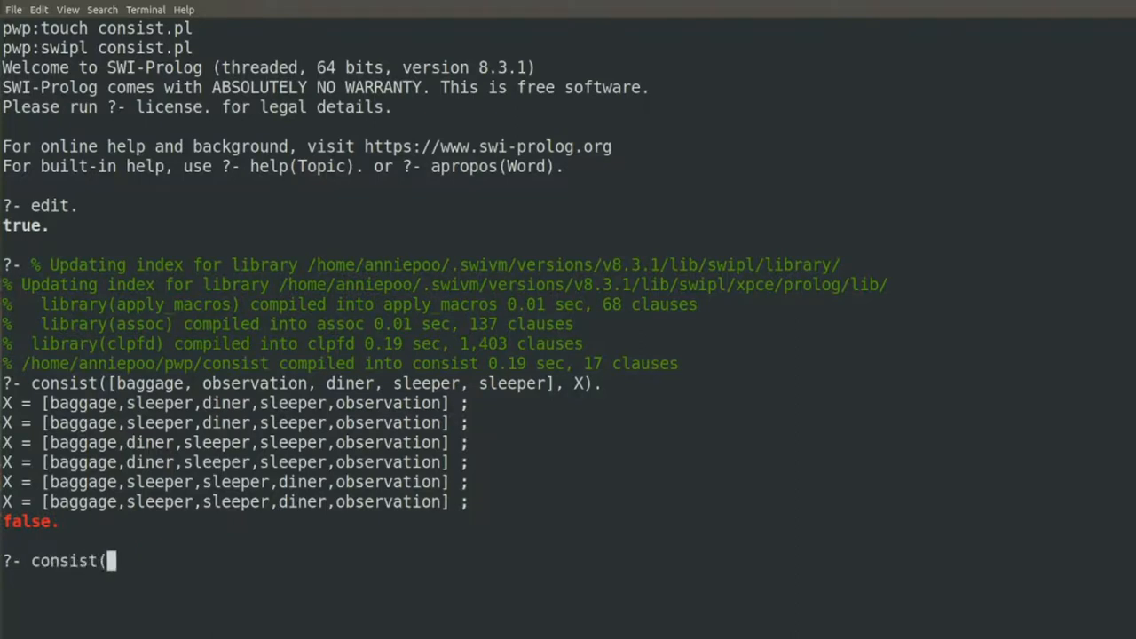
text(observation,)
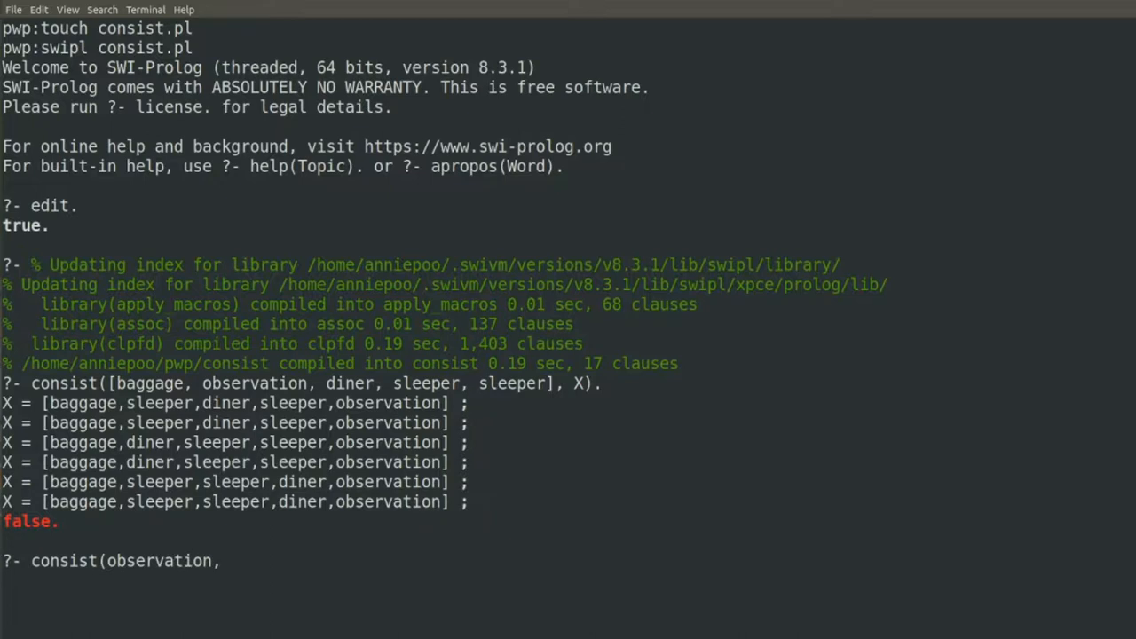
text(baggag)
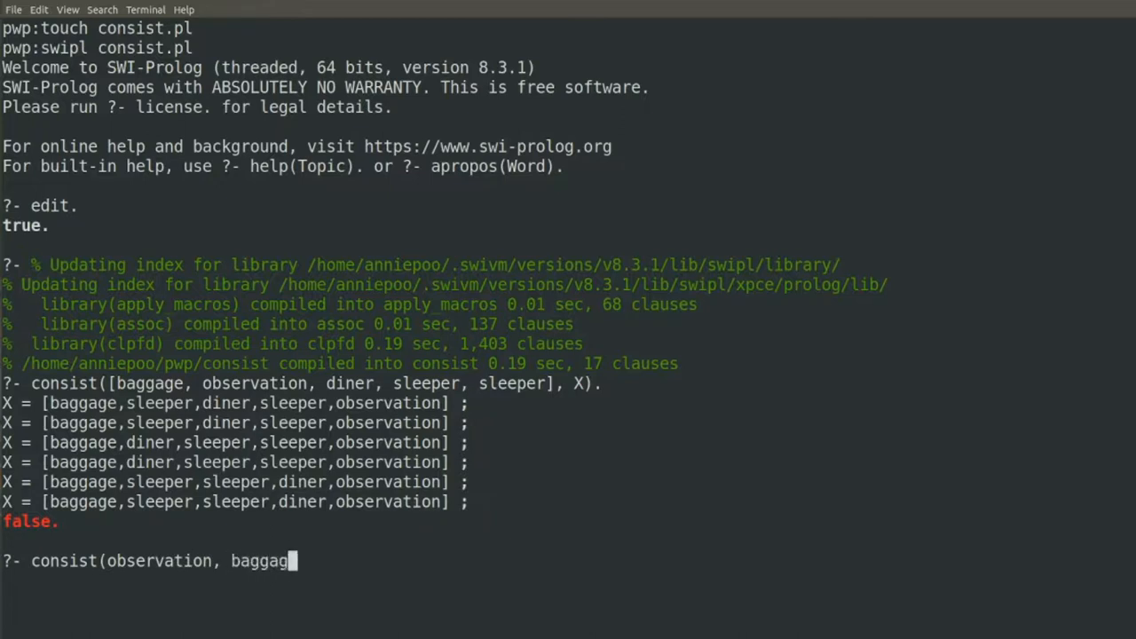
text(e, observa)
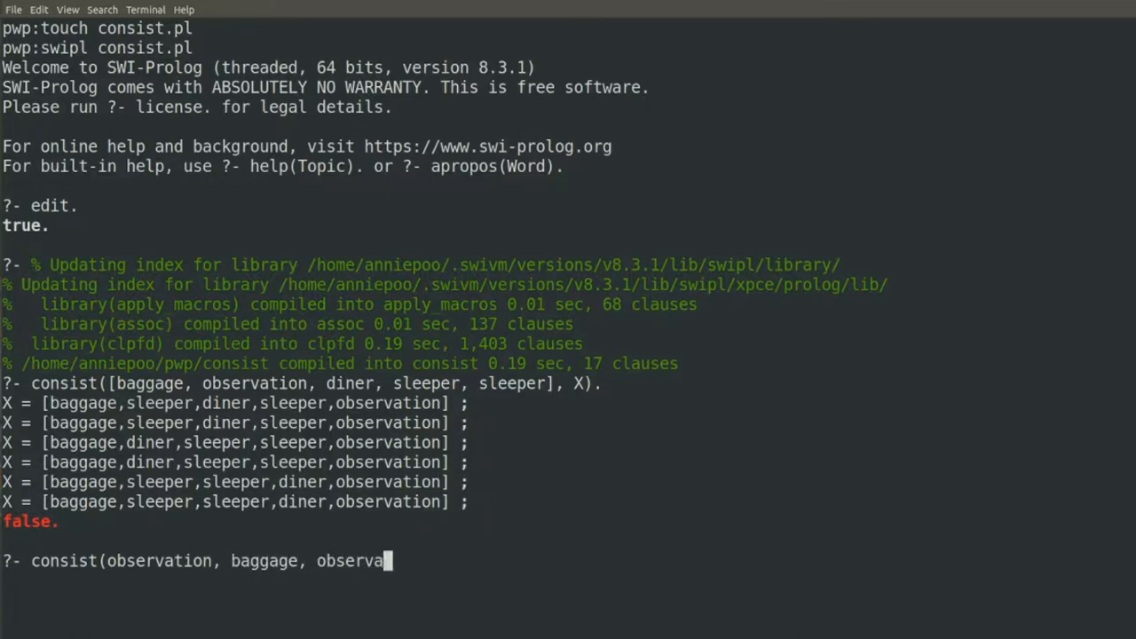
text(tion)
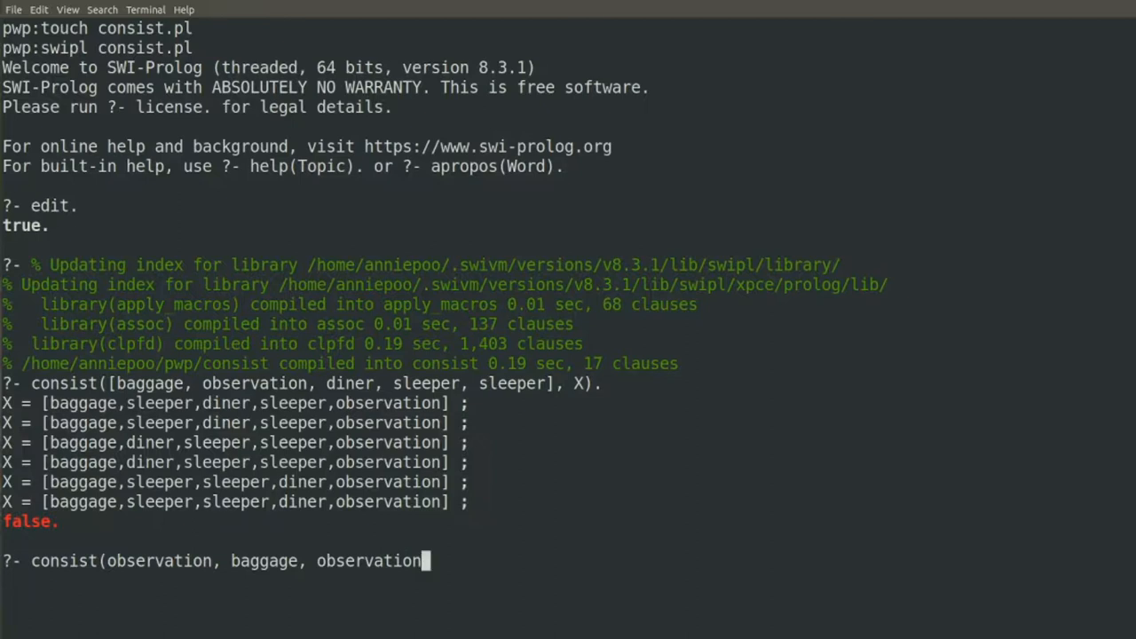